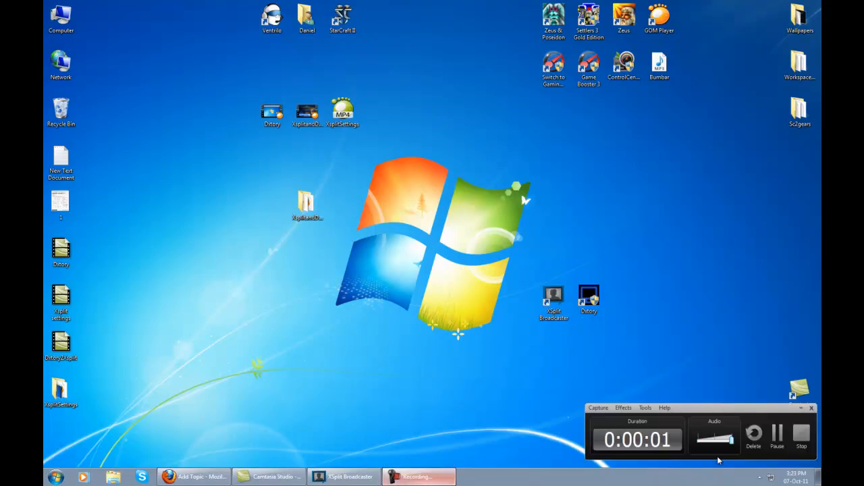
mouse_move(389, 345)
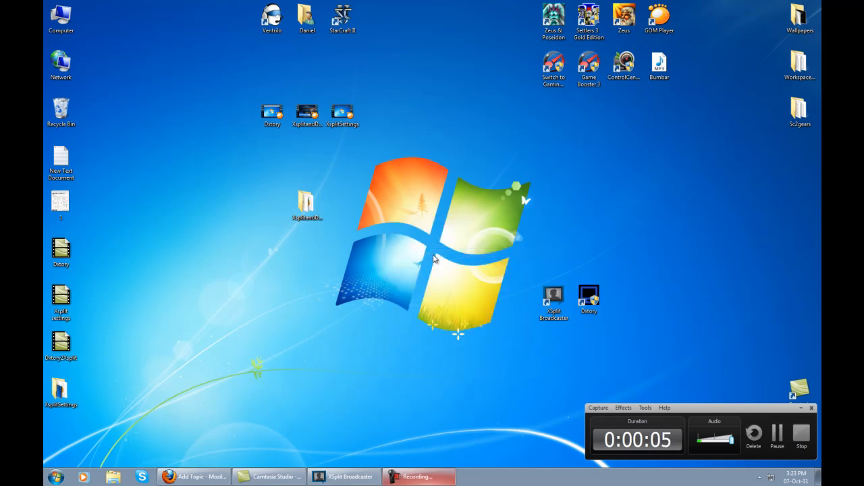
mouse_move(427, 263)
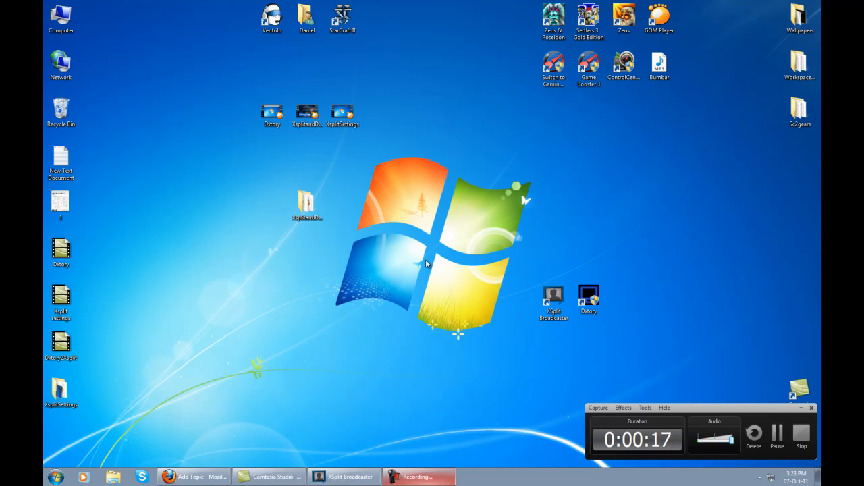
mouse_move(464, 345)
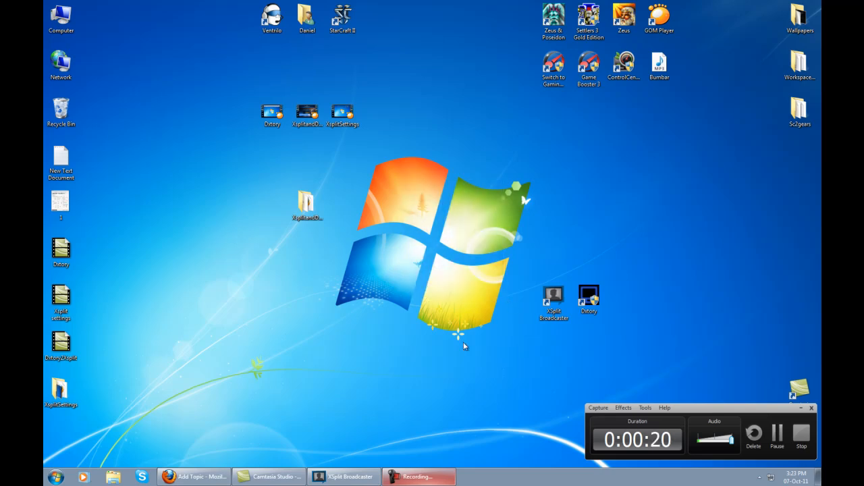
mouse_move(403, 408)
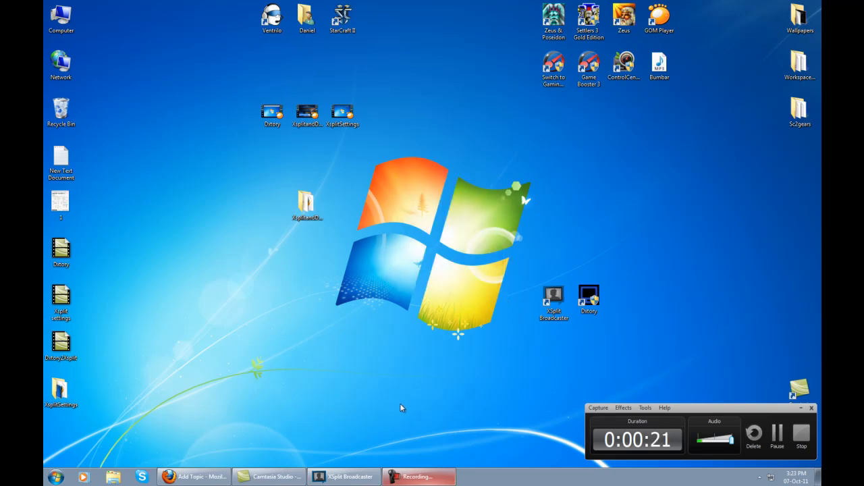
mouse_move(350, 419)
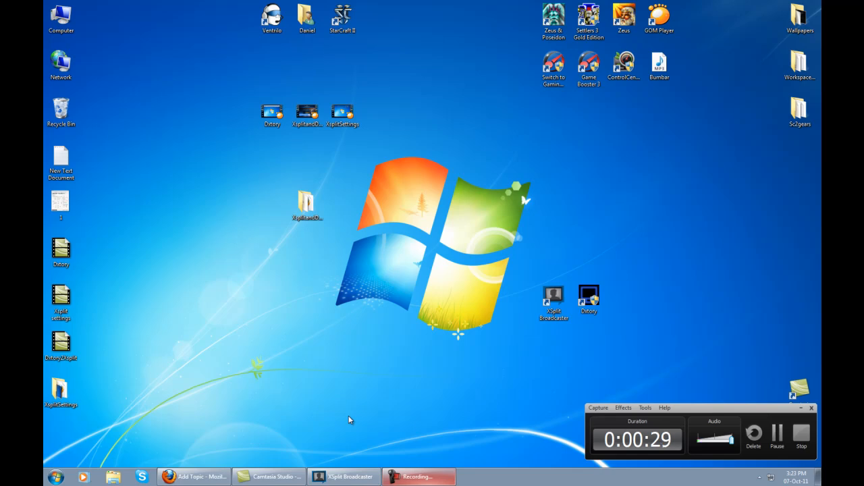
mouse_move(358, 454)
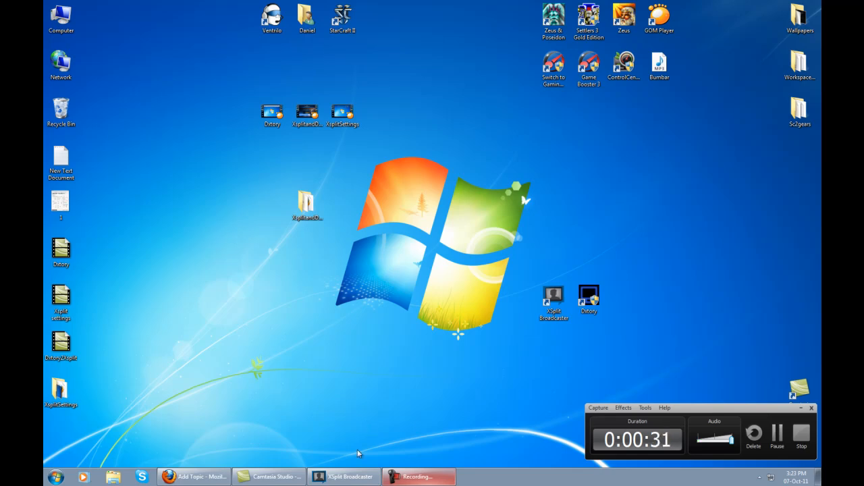
- Restore XSplit Broadcaster and view Scene 2 with its screen region source selected
click(344, 477)
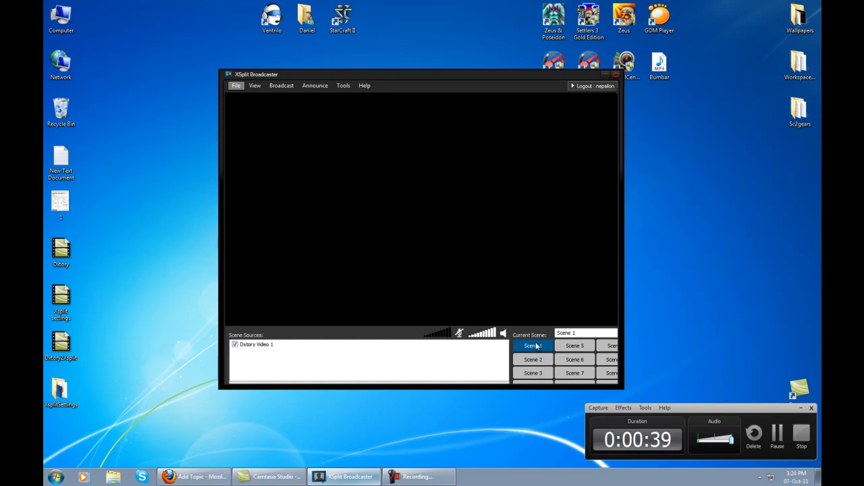
click(532, 359)
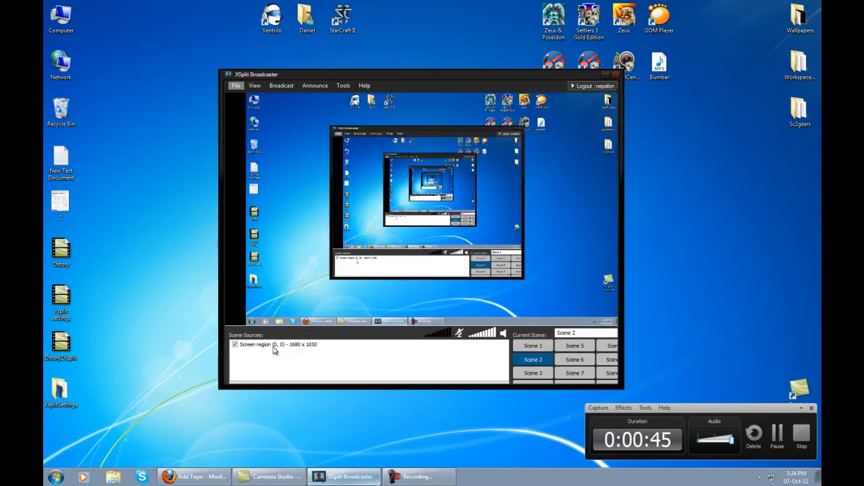
click(278, 344)
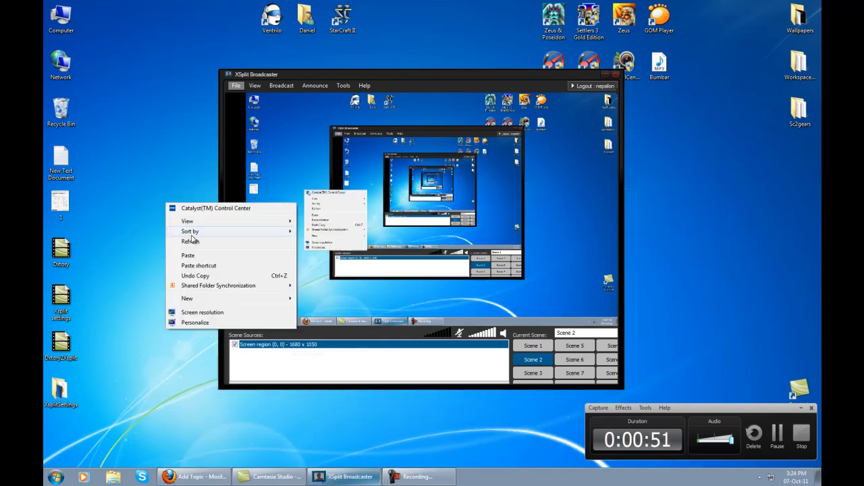
click(294, 300)
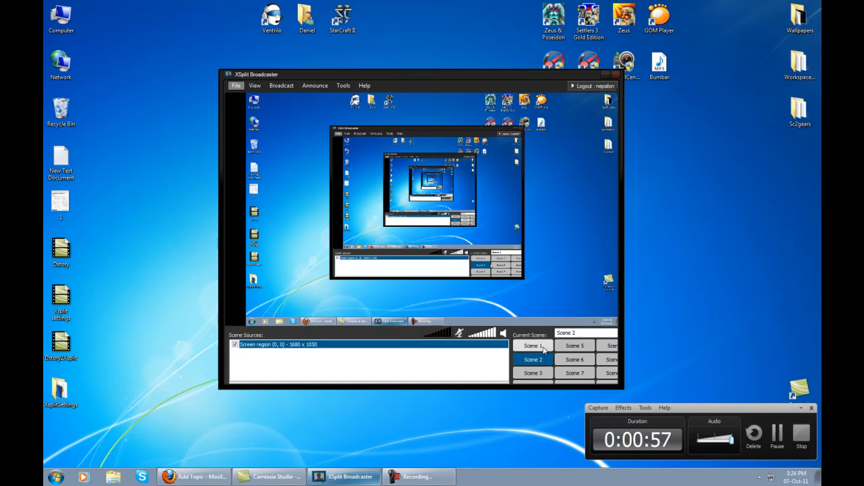
- Toggle between Scene 1's Dxtory video and Scene 2, ending on Scene 1
click(532, 346)
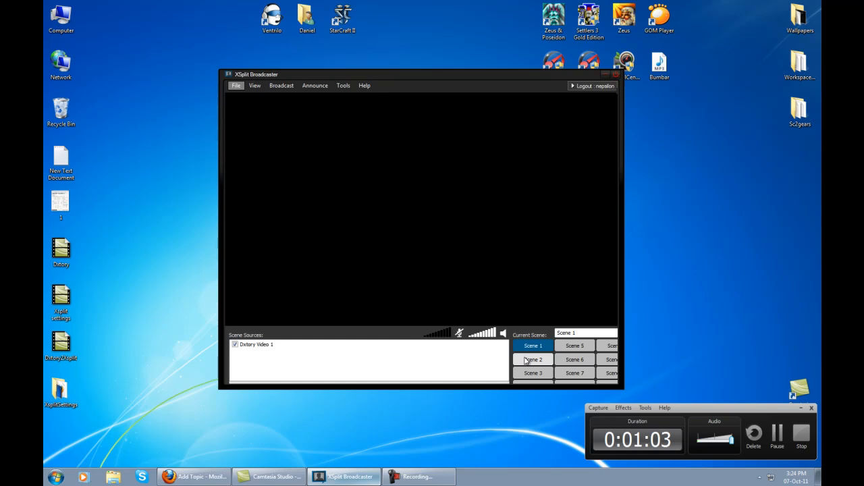
click(532, 359)
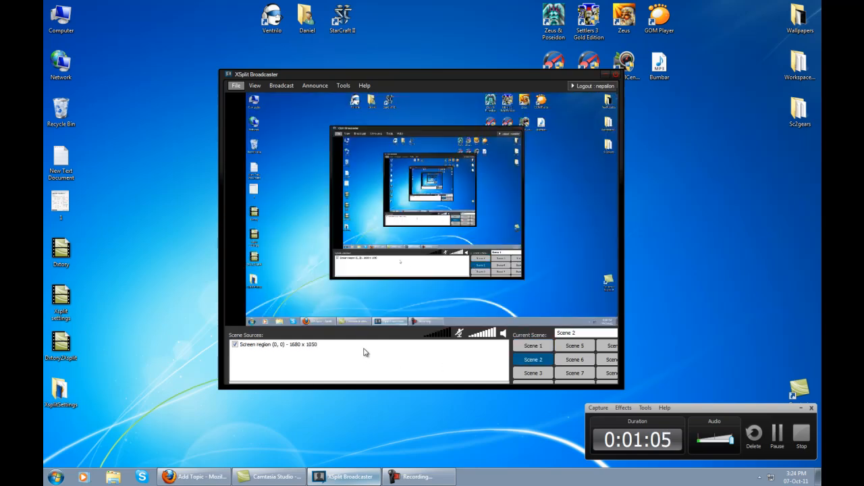
mouse_move(363, 349)
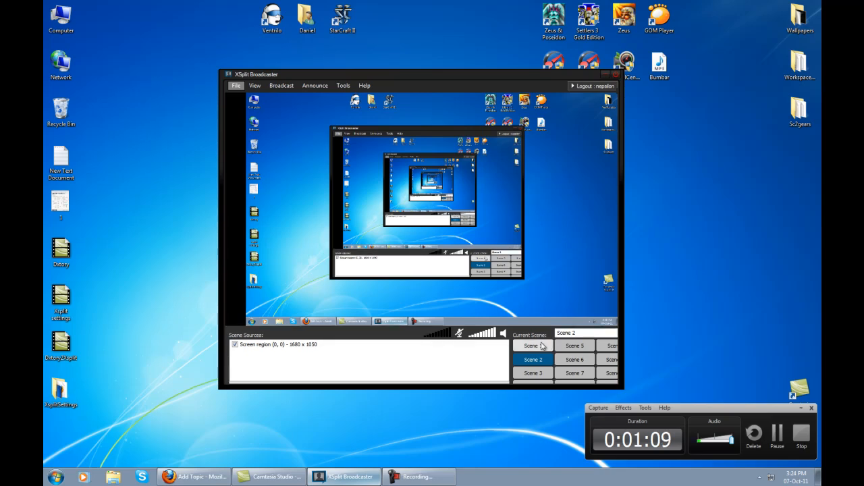
click(532, 346)
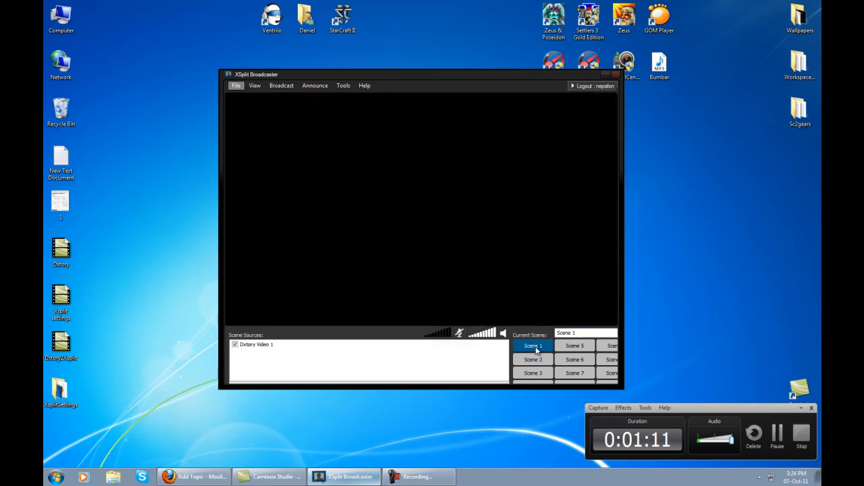
click(343, 85)
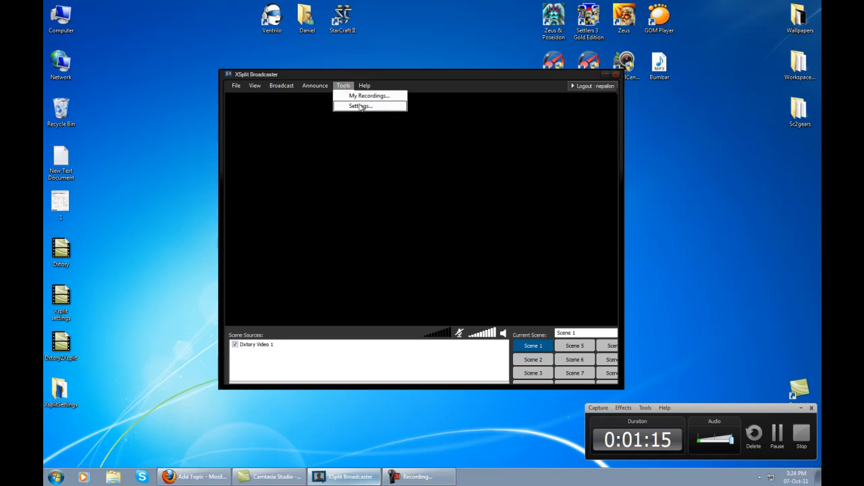
- Reach the User Settings window from the Tools menu
click(360, 105)
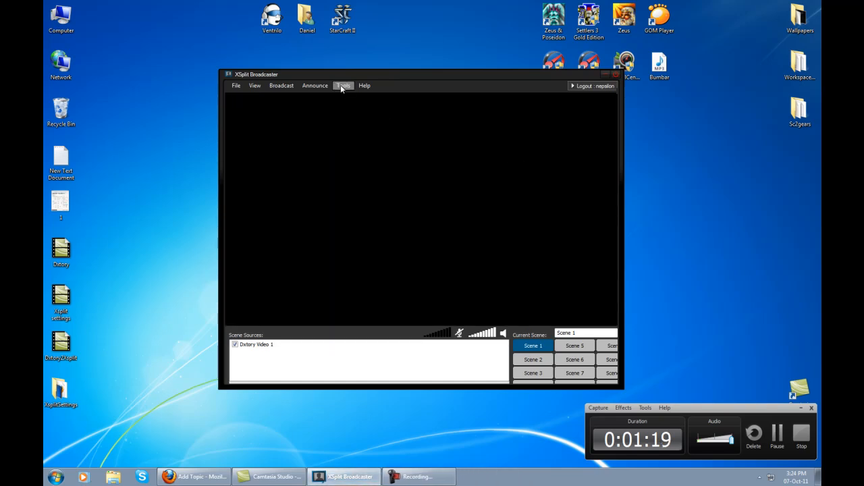
click(343, 85)
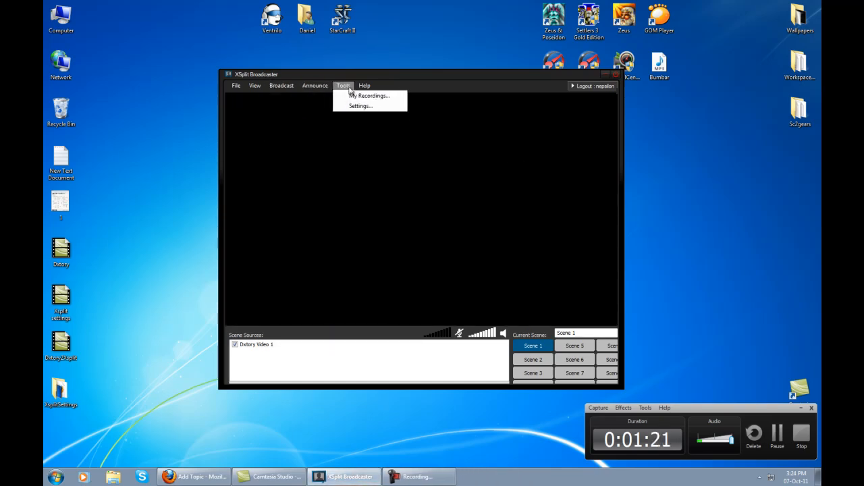
mouse_move(360, 105)
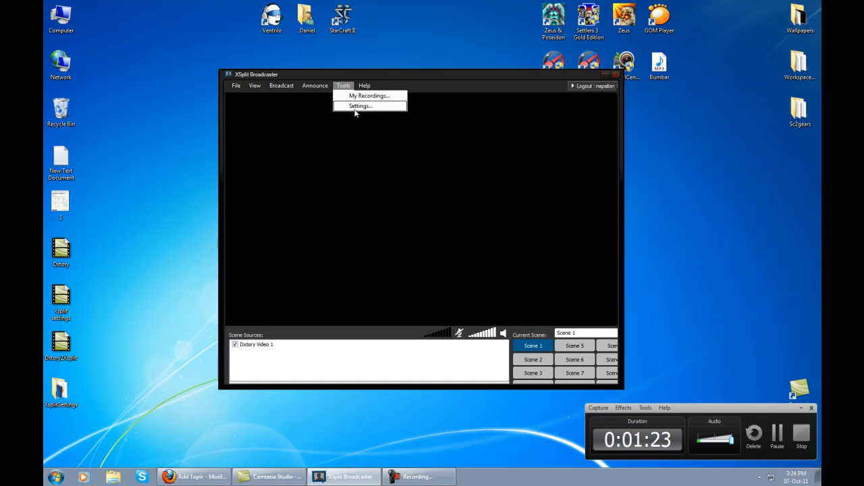
click(359, 105)
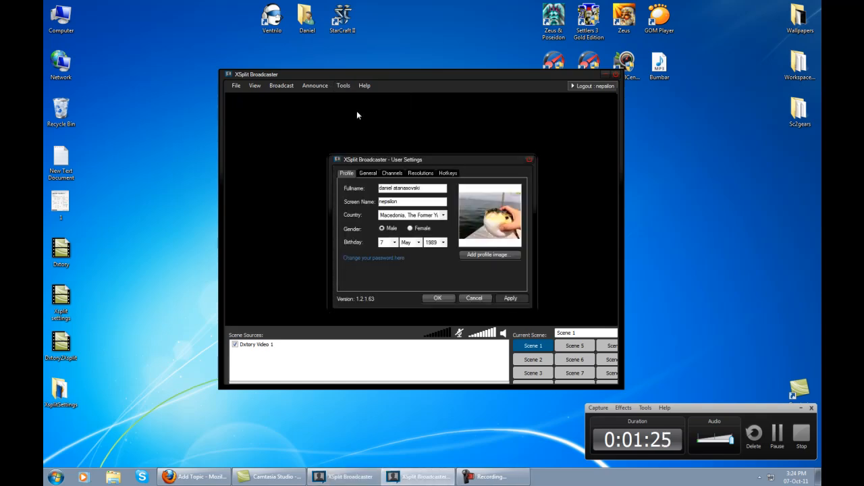
mouse_move(374, 100)
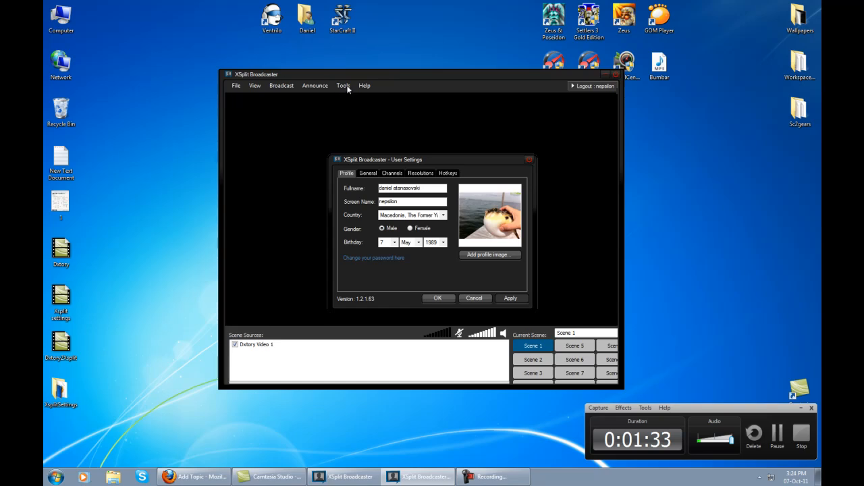
mouse_move(343, 104)
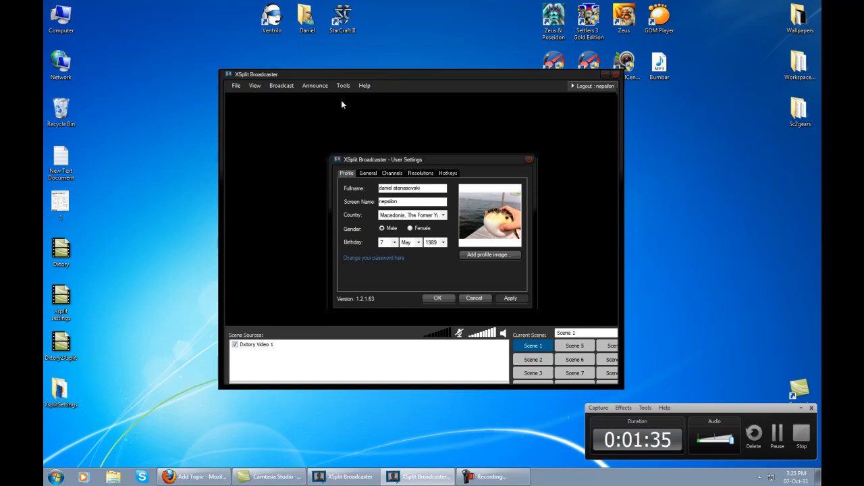
mouse_move(465, 175)
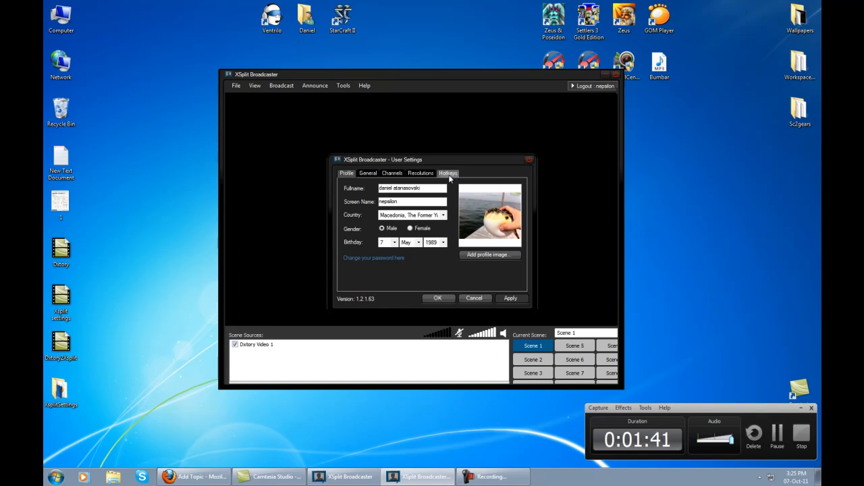
- Go to the Hotkeys settings and inspect the Switch to Scene 2 shortcut
click(448, 173)
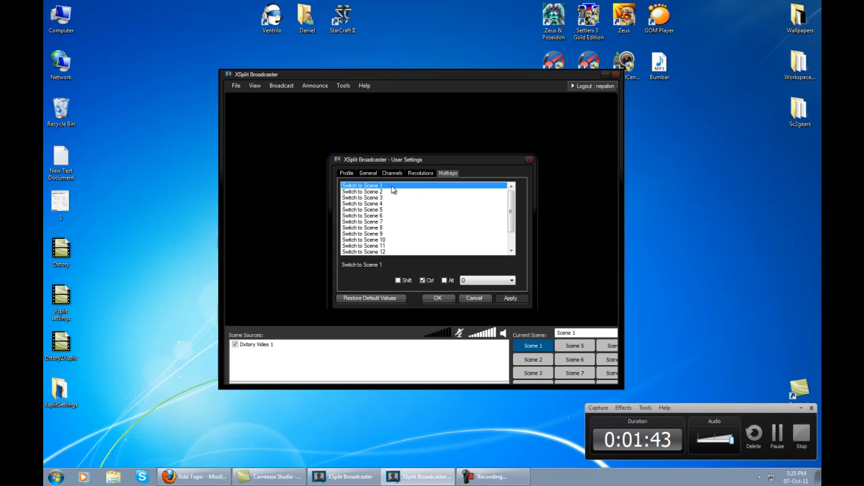
mouse_move(385, 218)
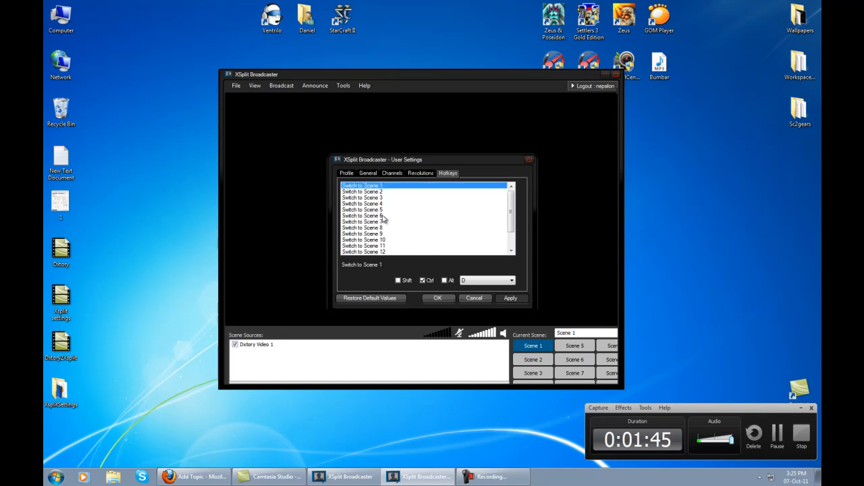
scroll(down, 3)
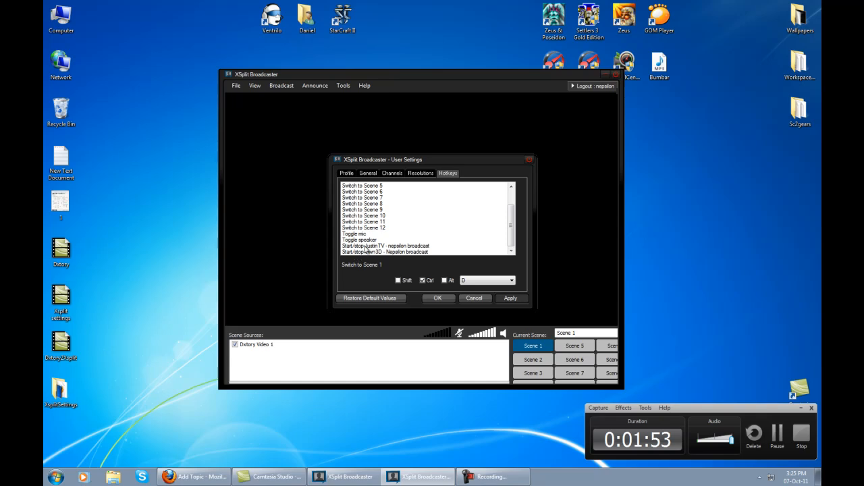
click(362, 185)
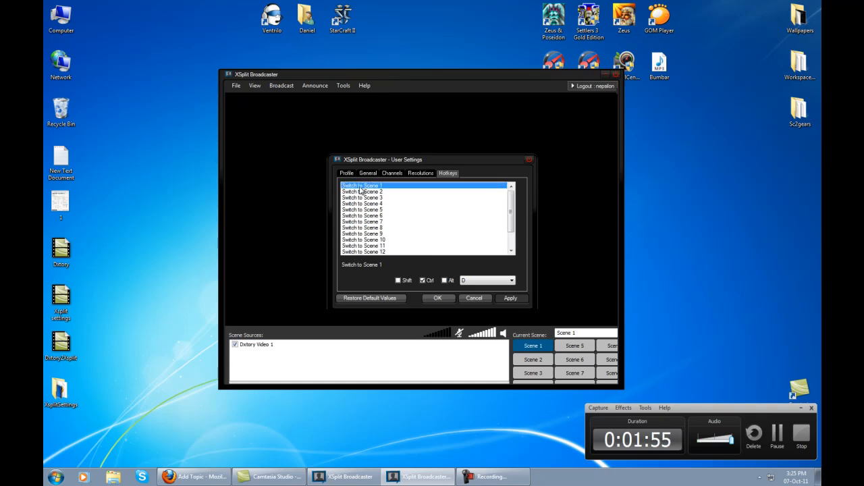
click(362, 192)
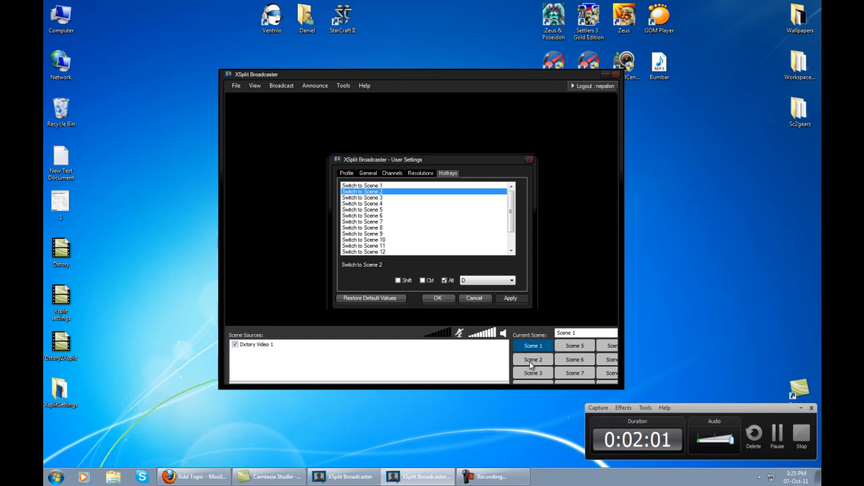
mouse_move(370, 344)
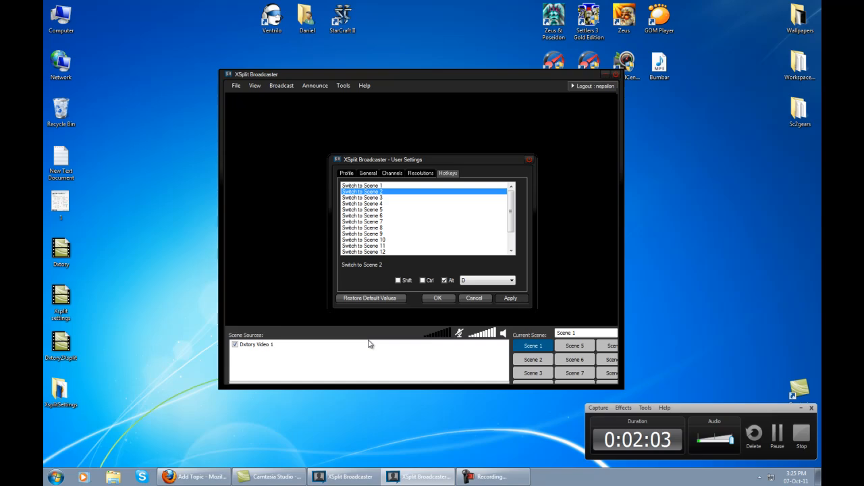
- Select the Switch to Scene 1 entry in the hotkey list
click(60, 19)
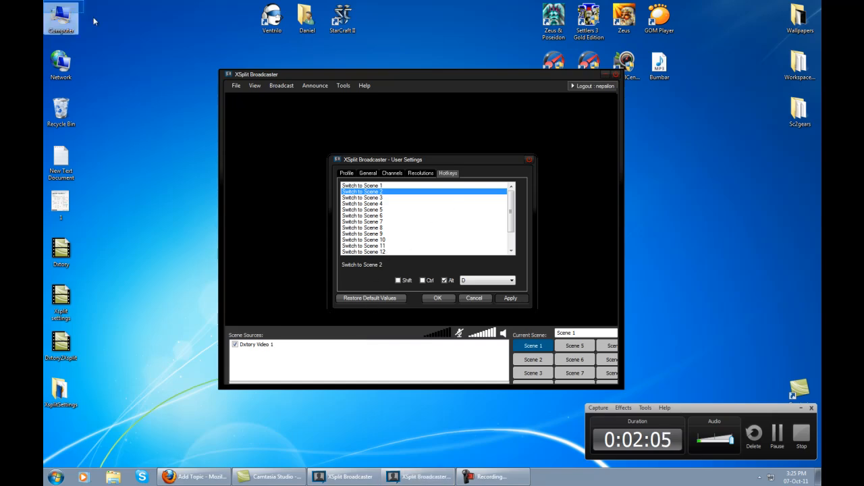
click(362, 185)
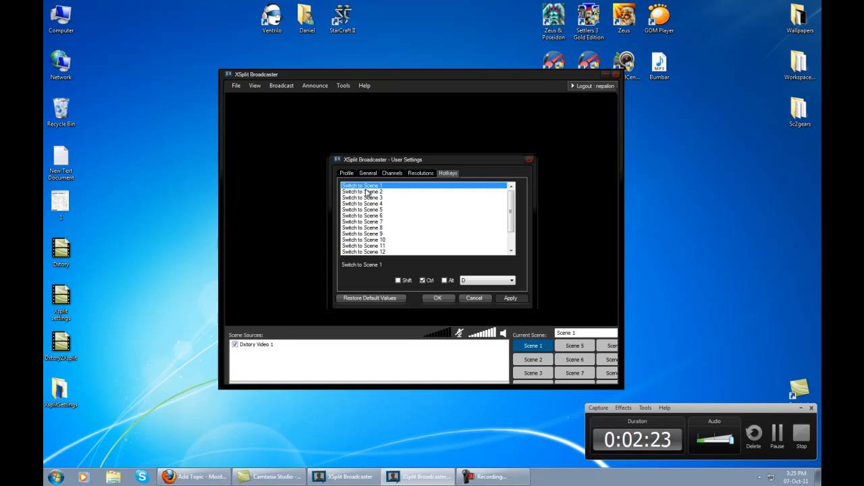
- Adjust the Scene 1 shortcut's modifier checkboxes and key, then save the hotkeys with OK
click(423, 279)
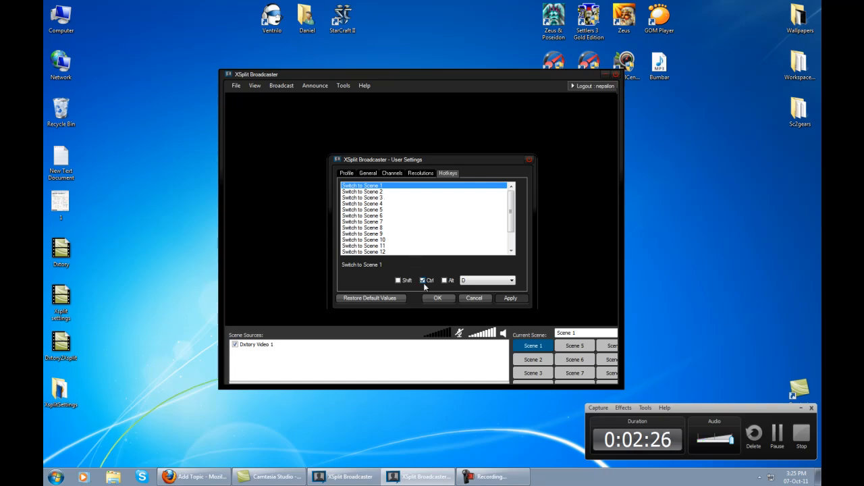
click(510, 280)
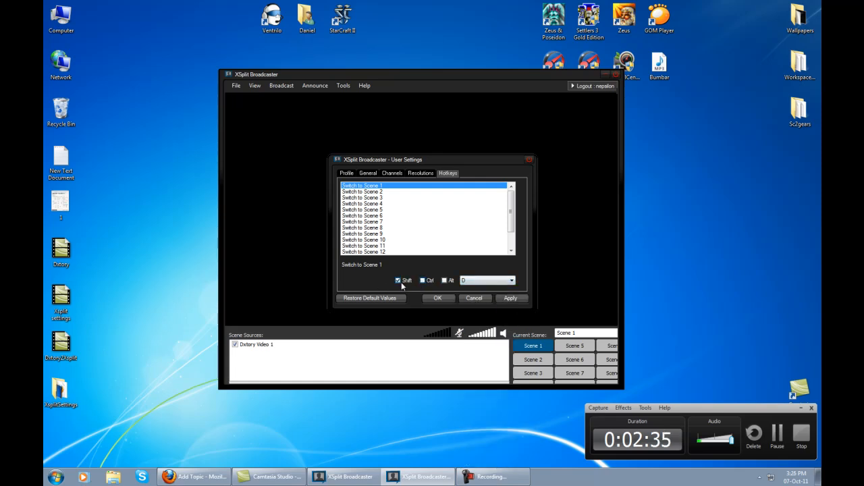
click(423, 280)
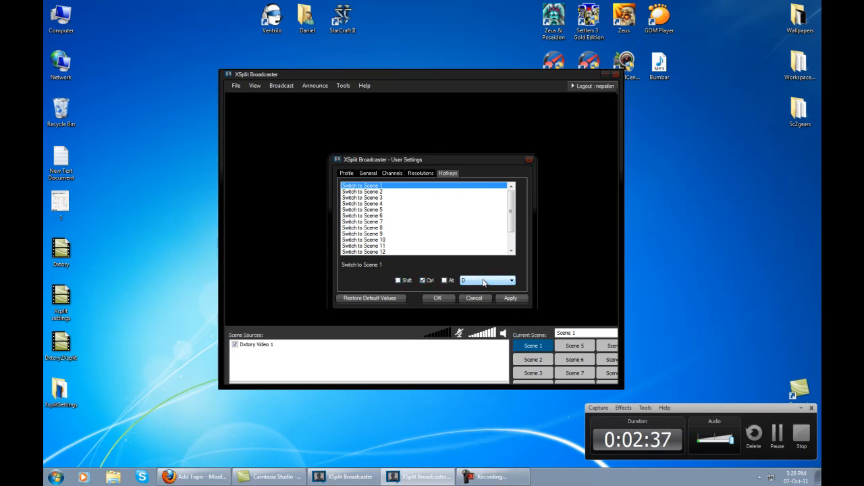
click(362, 192)
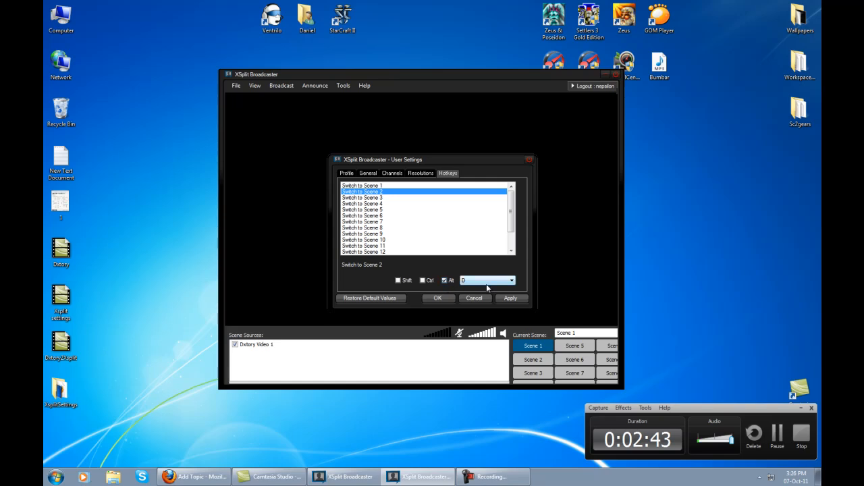
click(511, 299)
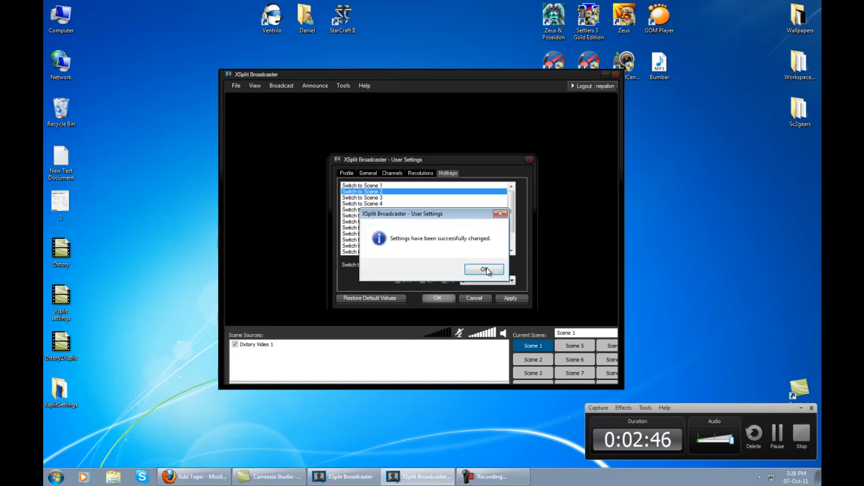
- Dismiss the settings-changed confirmation and return to the desktop's StarCraft II shortcut
click(483, 270)
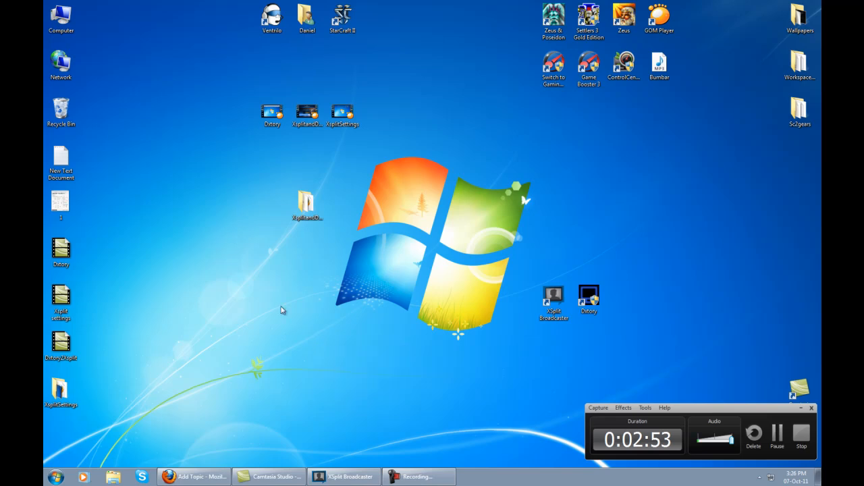
mouse_move(321, 279)
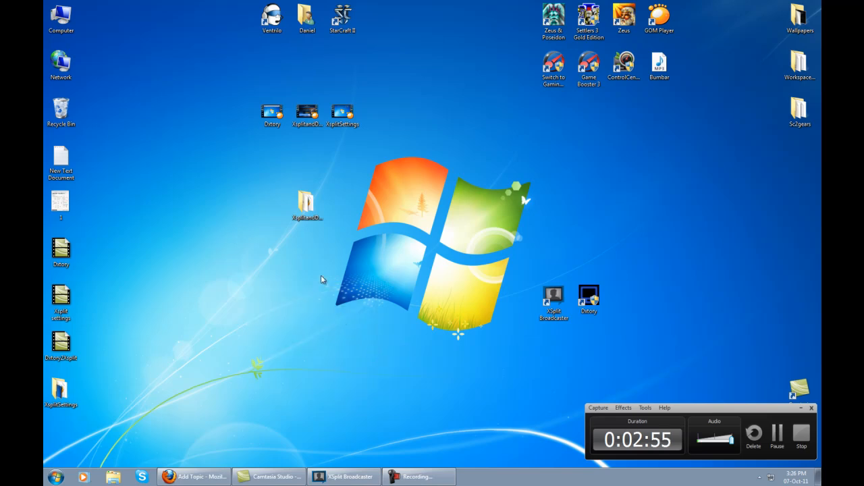
click(343, 19)
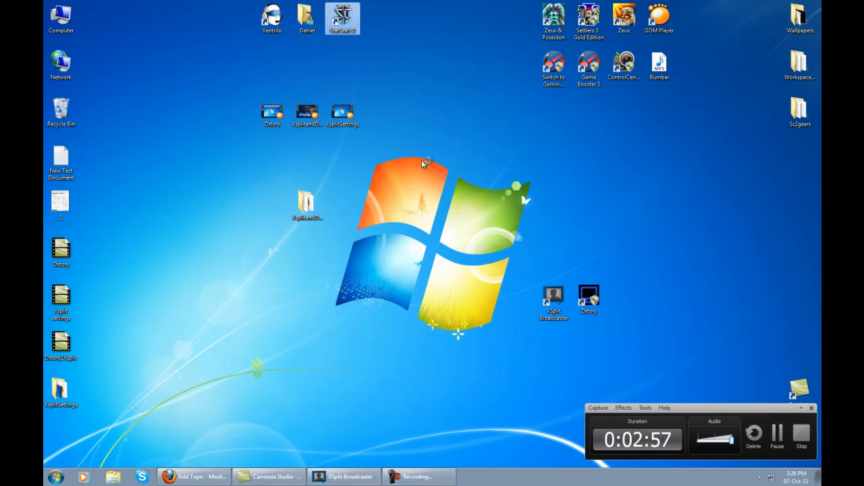
- Launch StarCraft II, log in and enter the game as Nepsilon
double_click(343, 19)
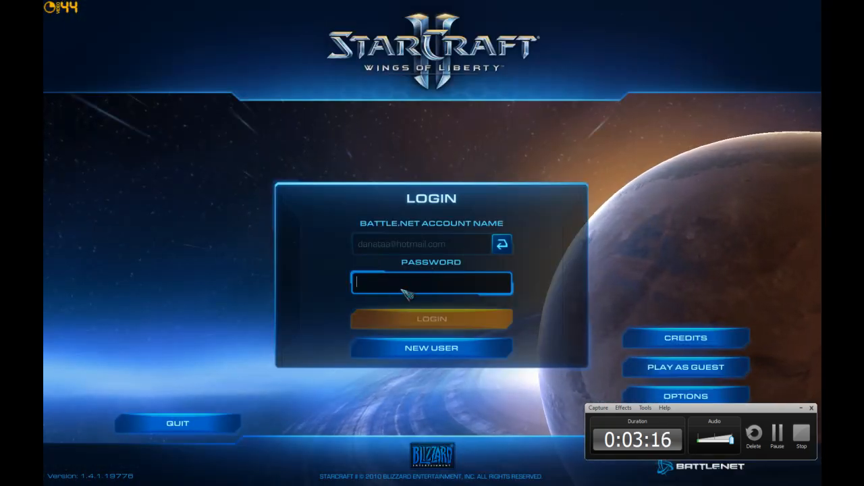
click(432, 319)
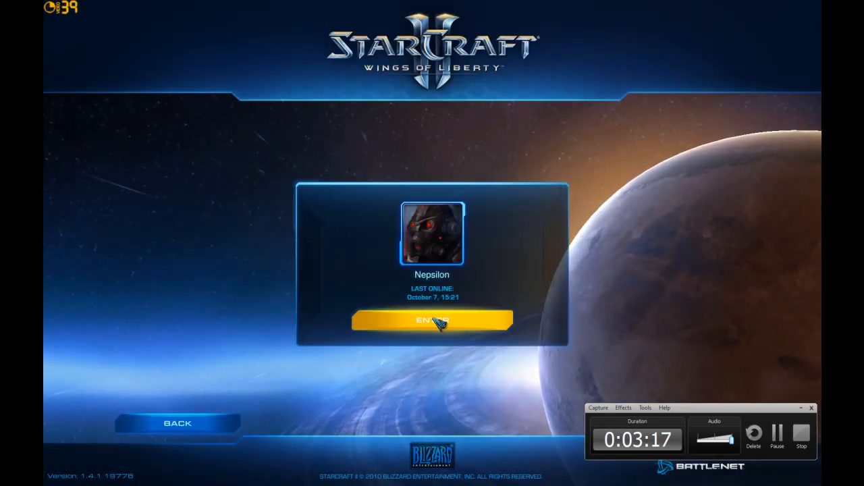
click(432, 319)
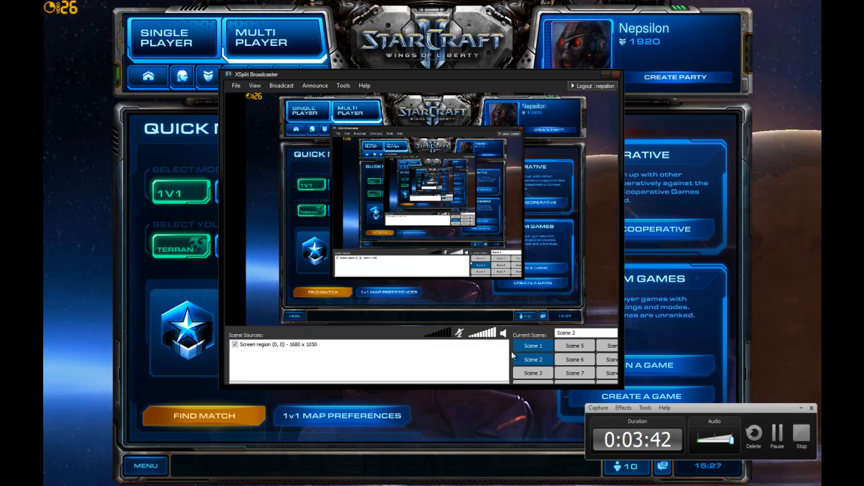
- Switch the broadcast between the Dxtory game-capture scene and the screen-region scene over the running game
click(532, 346)
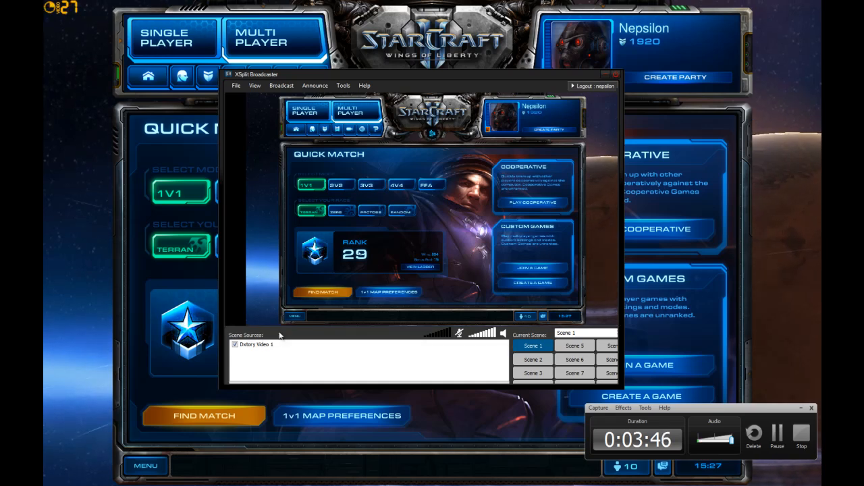
click(532, 359)
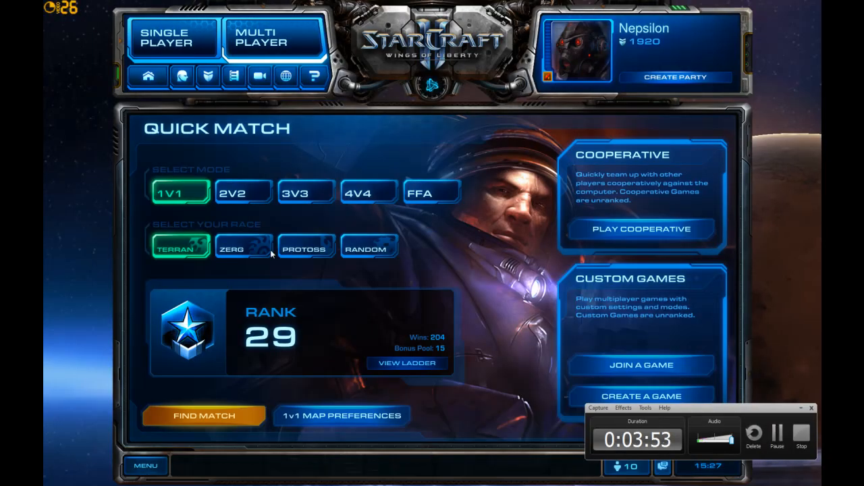
mouse_move(275, 300)
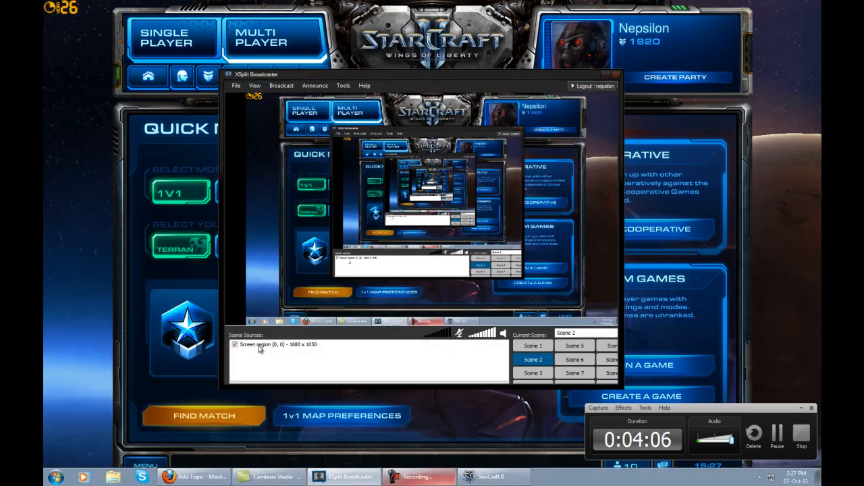
click(278, 345)
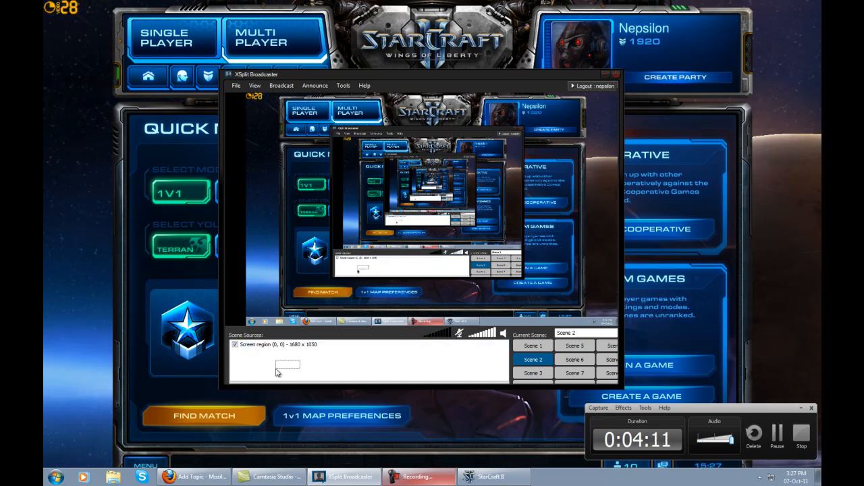
mouse_move(302, 362)
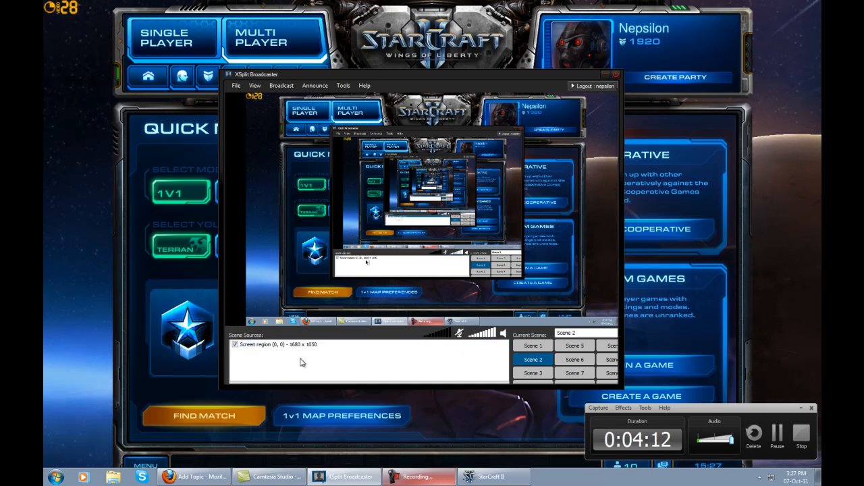
click(278, 344)
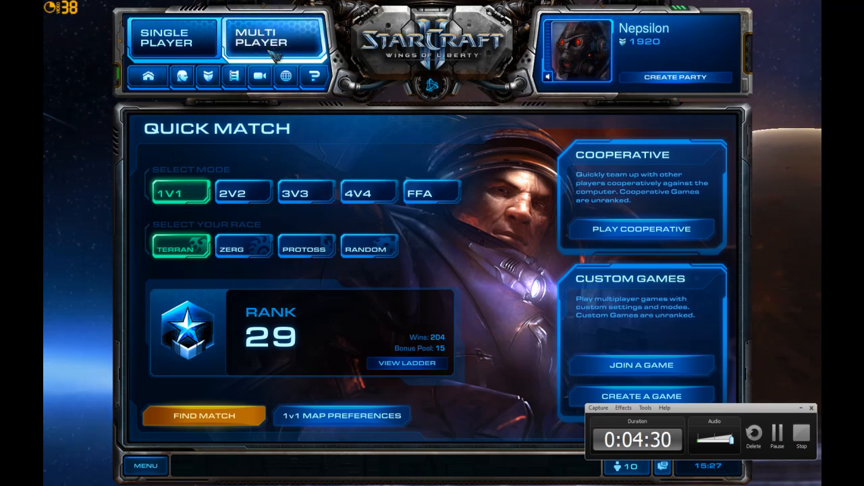
mouse_move(277, 61)
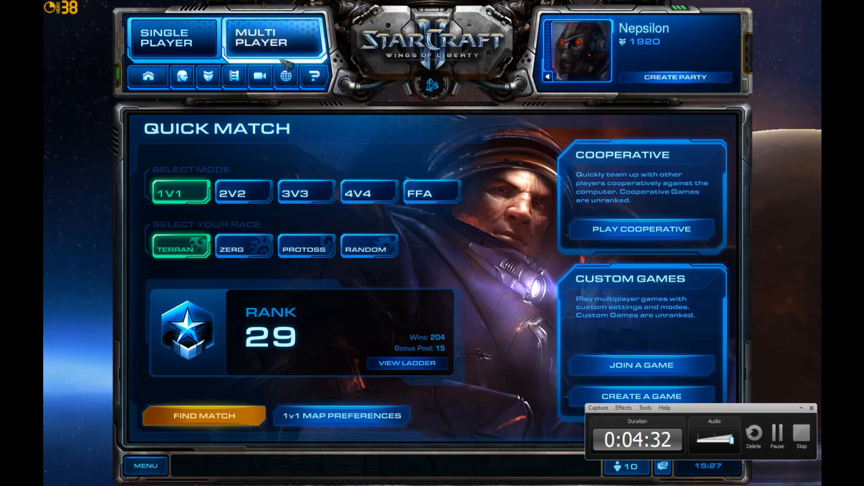
- Create a custom Shattered Temple lobby, add a computer opponent to Team 2 and start the match
click(641, 365)
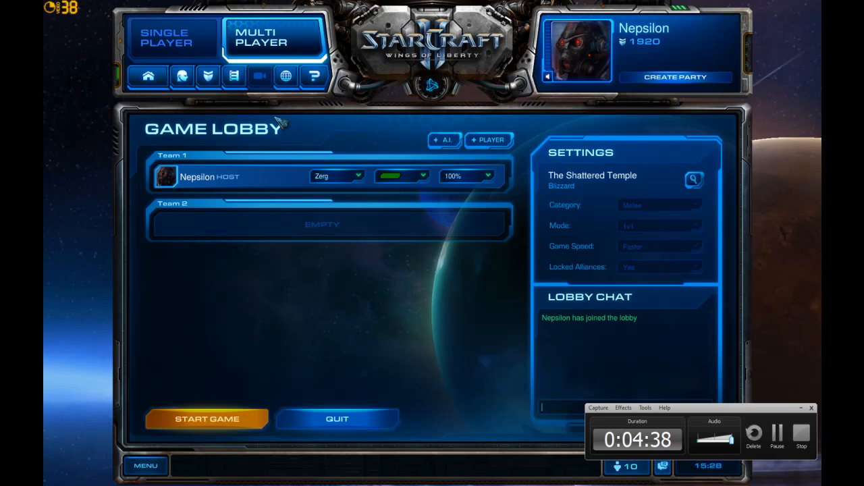
click(443, 139)
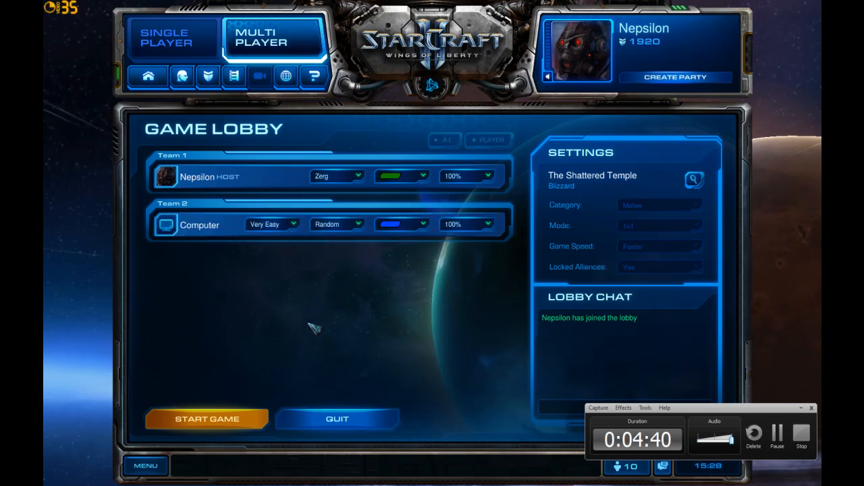
click(205, 419)
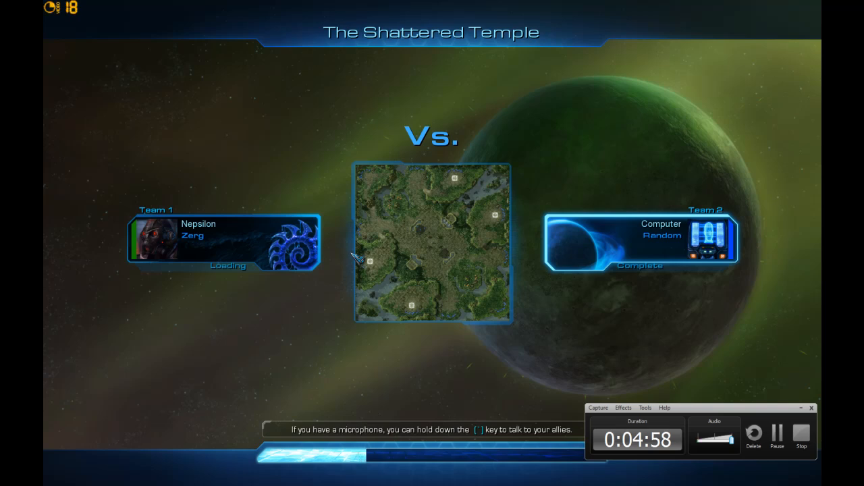
mouse_move(102, 145)
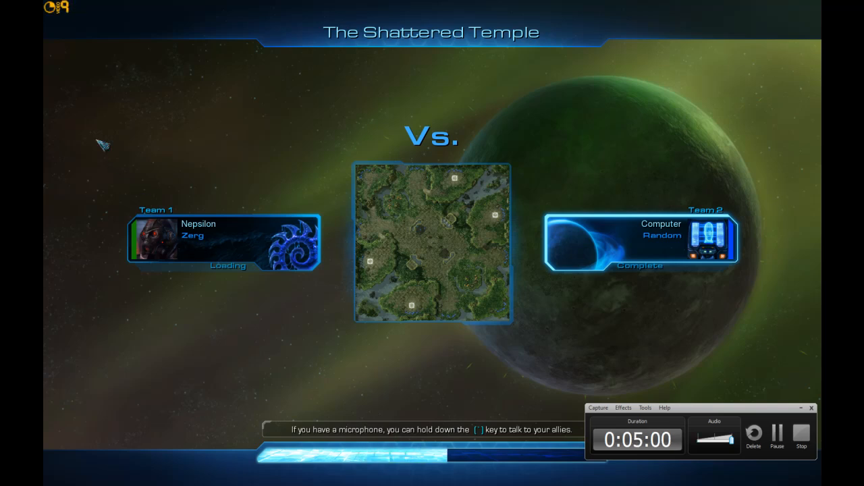
mouse_move(89, 12)
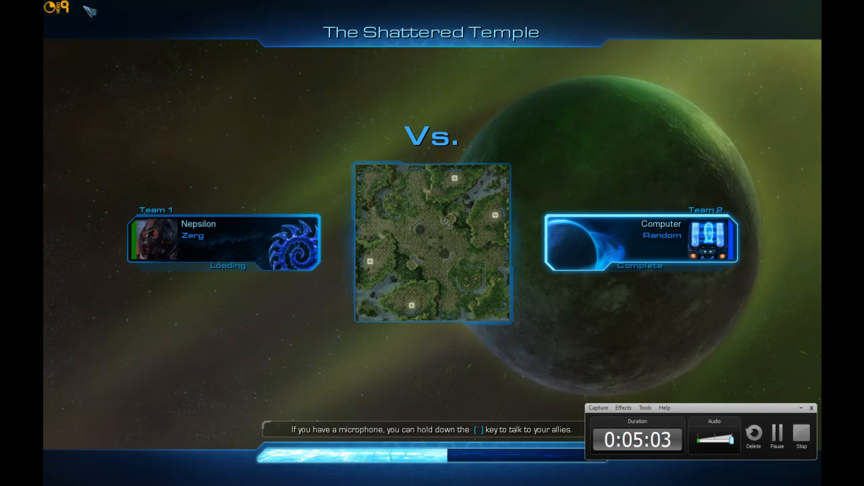
mouse_move(52, 93)
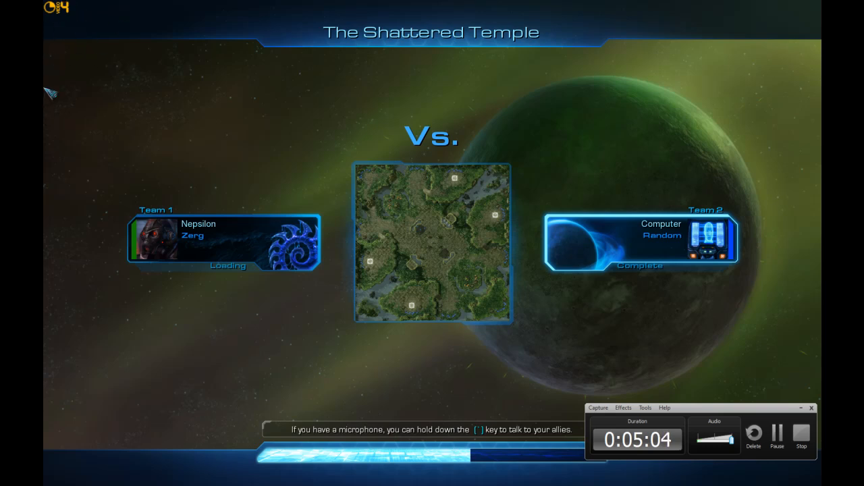
mouse_move(70, 147)
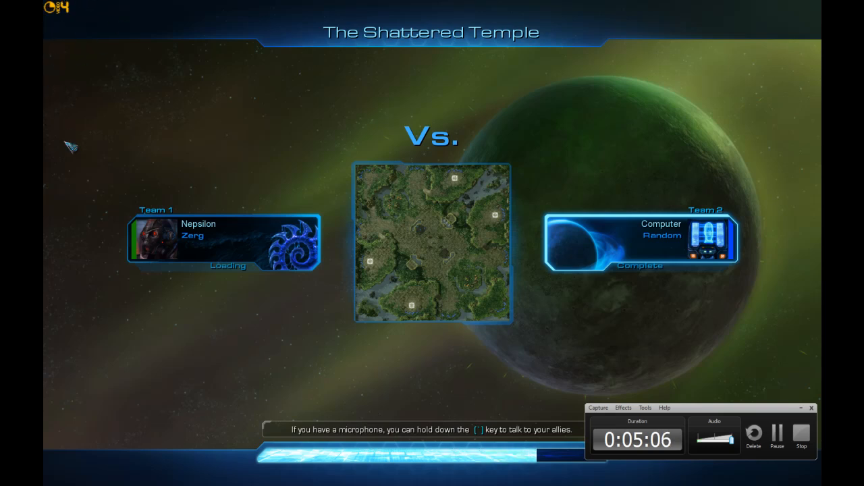